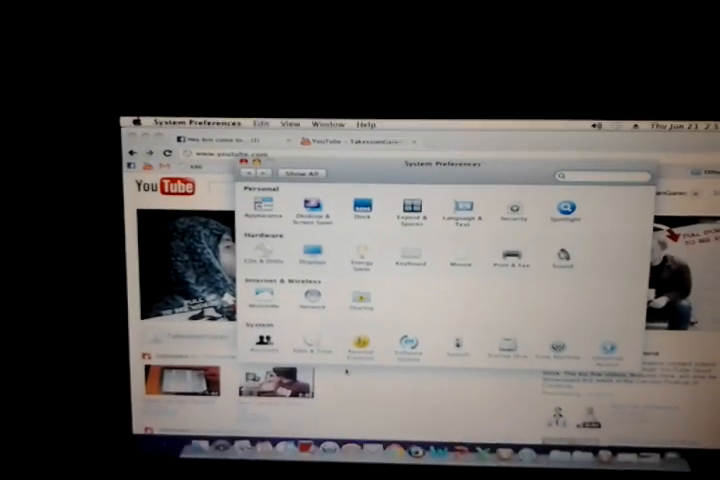
# Step: Open the Energy Saver pane from the Hardware section of System Preferences
pyautogui.click(360, 258)
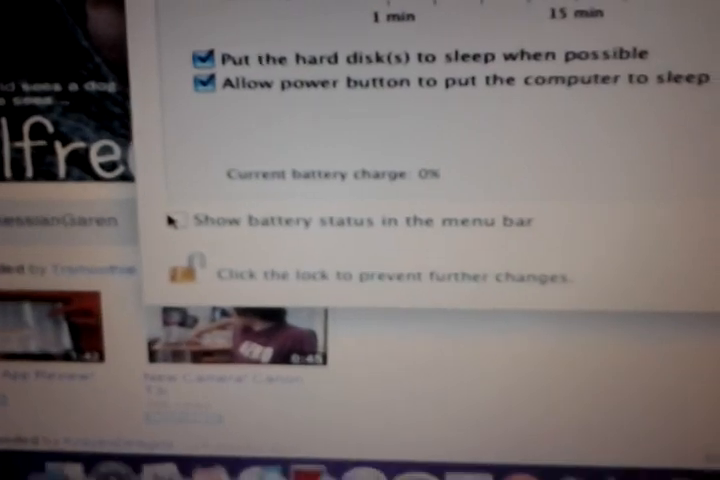